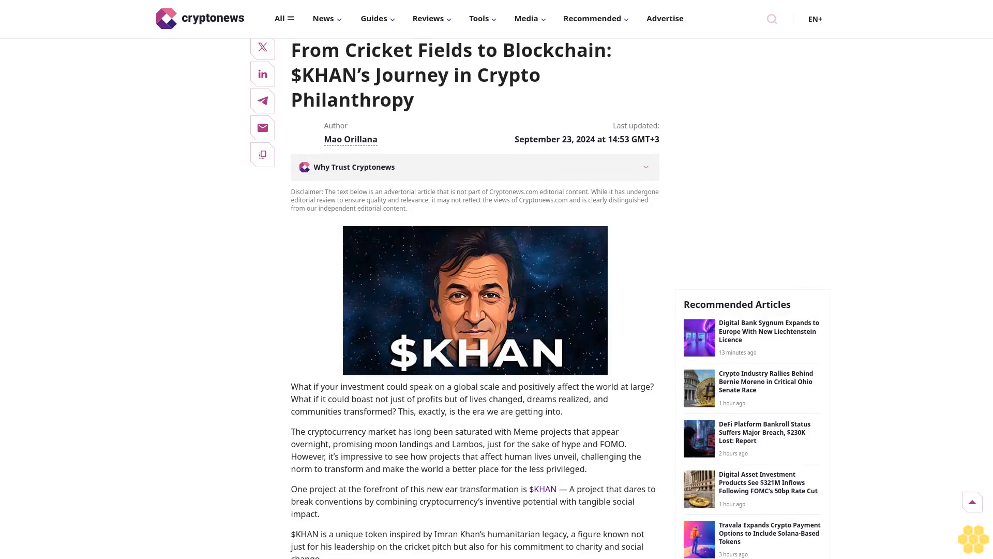
pyautogui.scroll(-3)
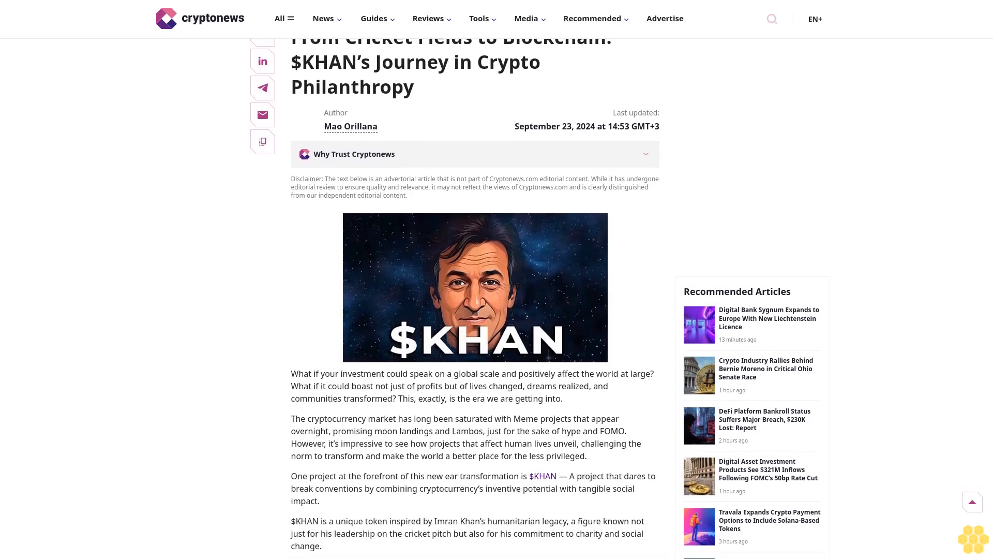
pyautogui.scroll(-3)
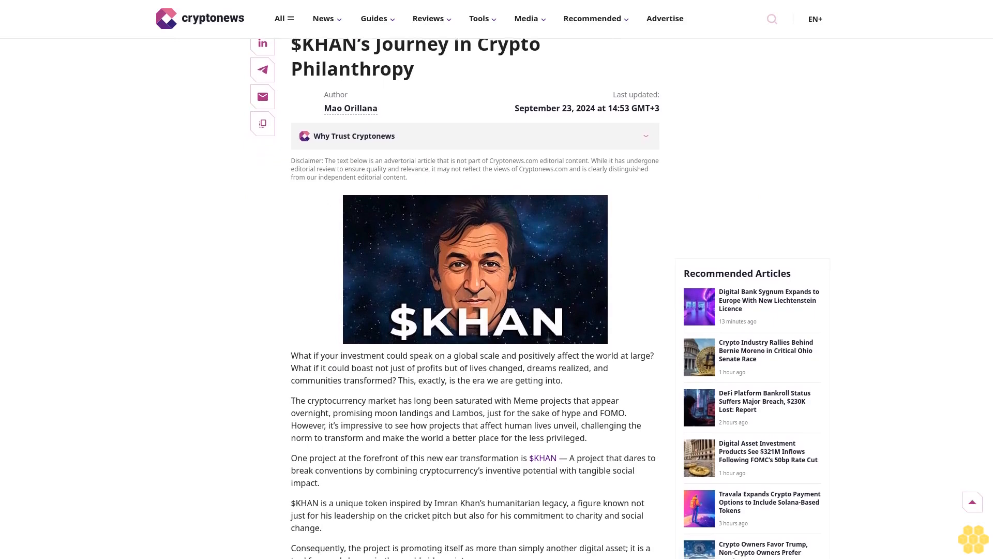
pyautogui.scroll(-3)
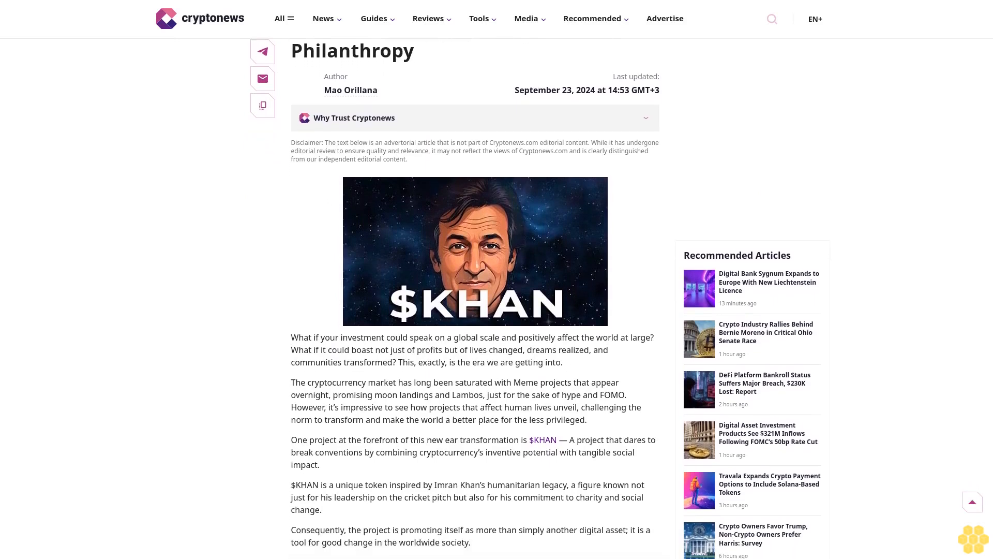
pyautogui.scroll(-3)
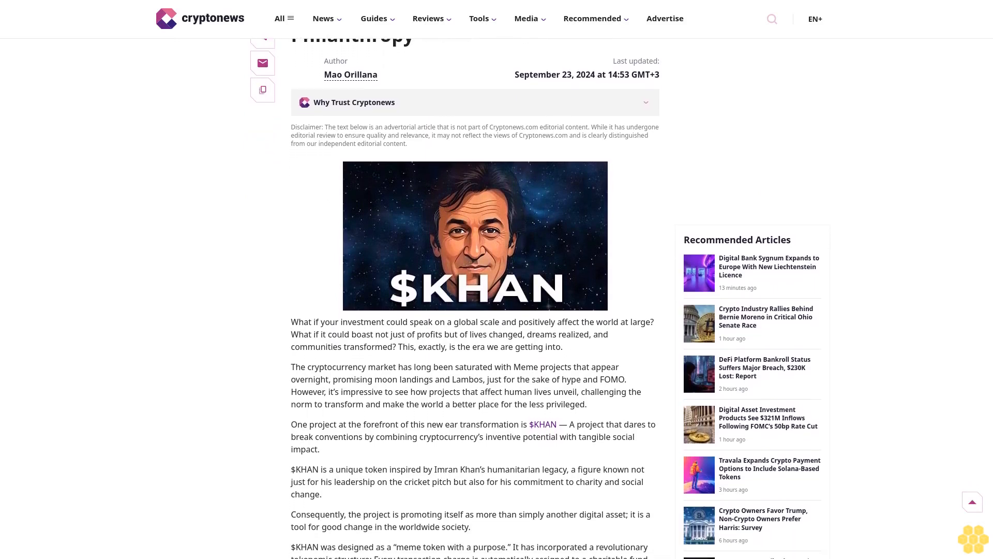
pyautogui.scroll(-3)
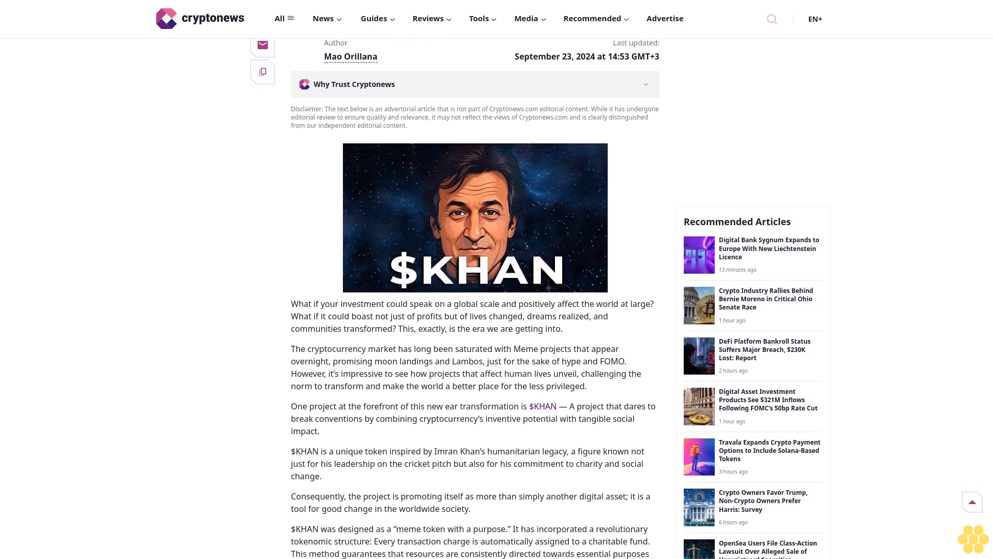
pyautogui.scroll(-3)
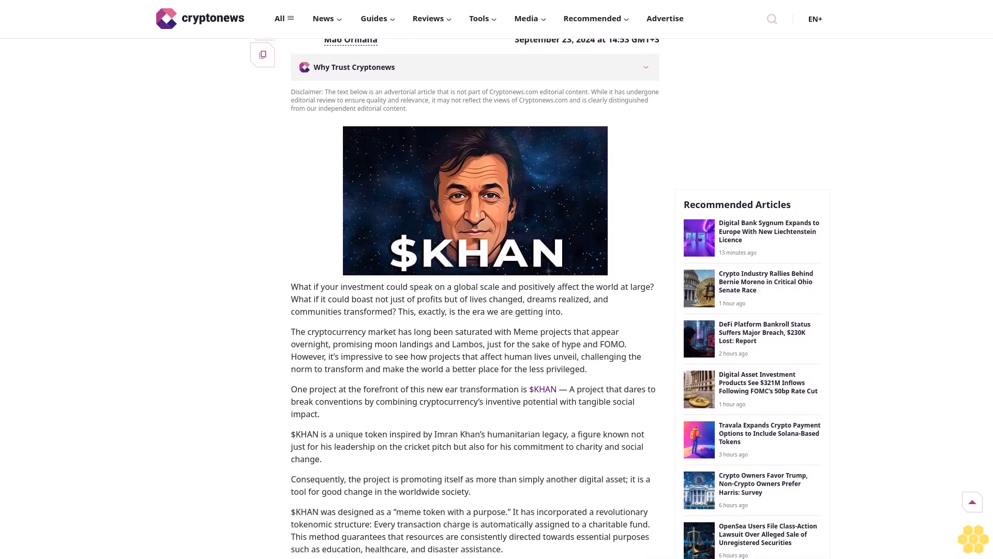
pyautogui.scroll(-3)
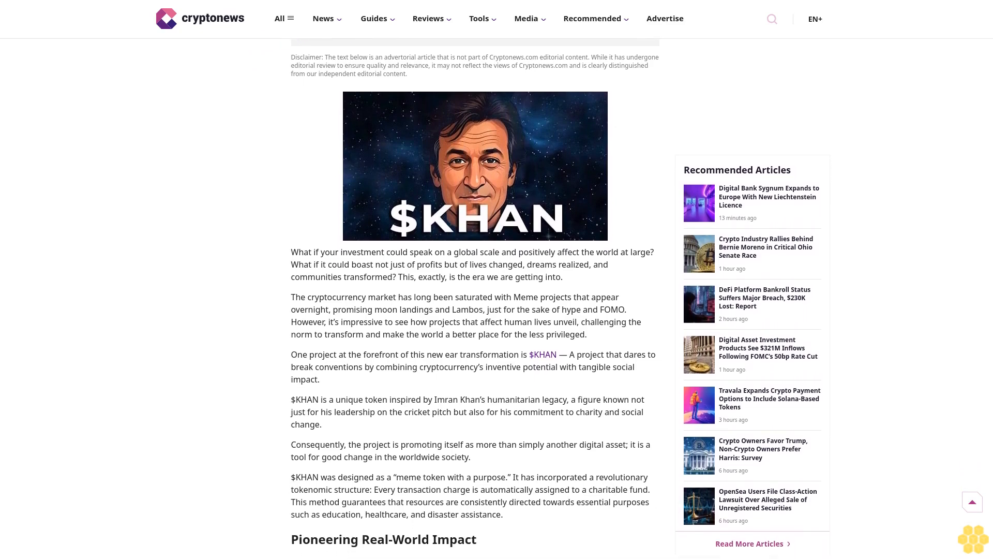
pyautogui.scroll(-3)
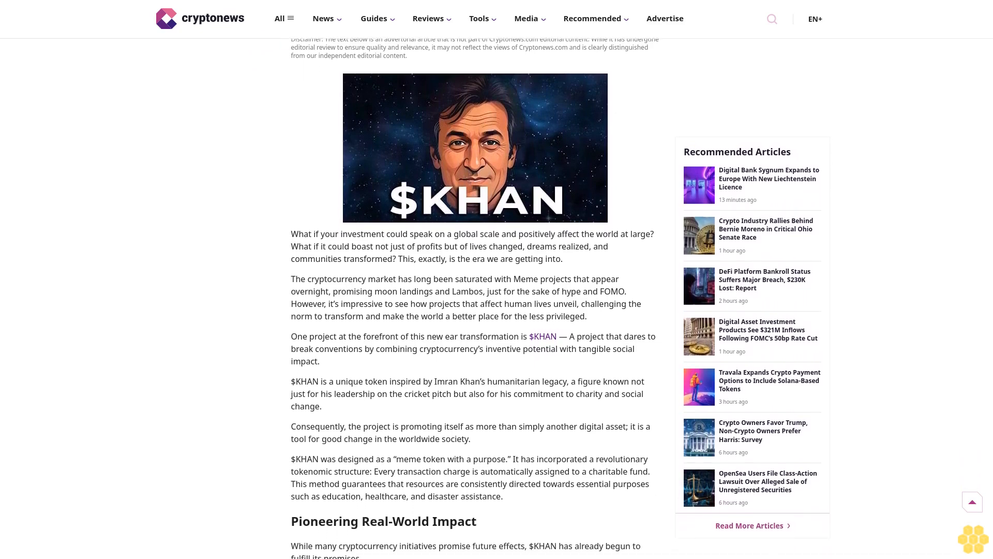
pyautogui.scroll(-3)
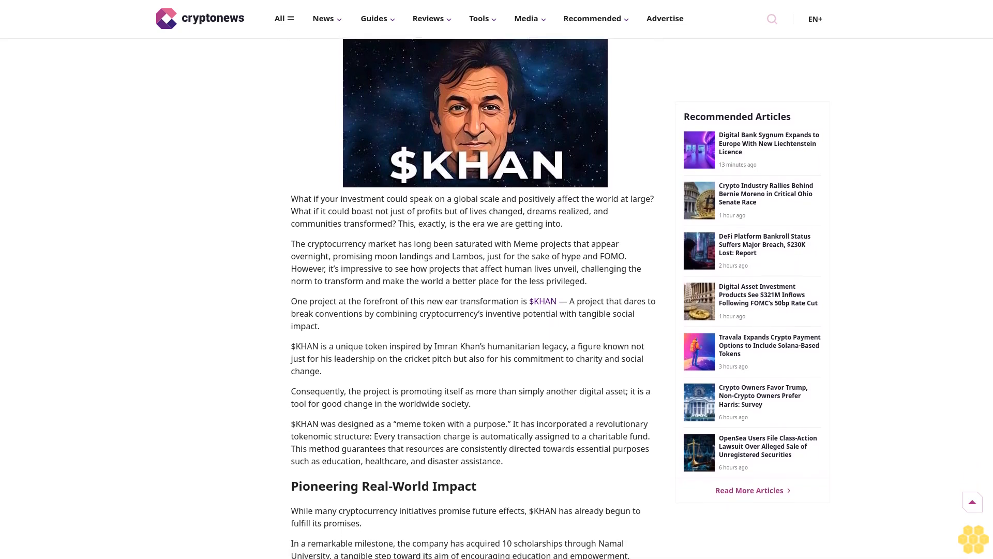
pyautogui.scroll(-3)
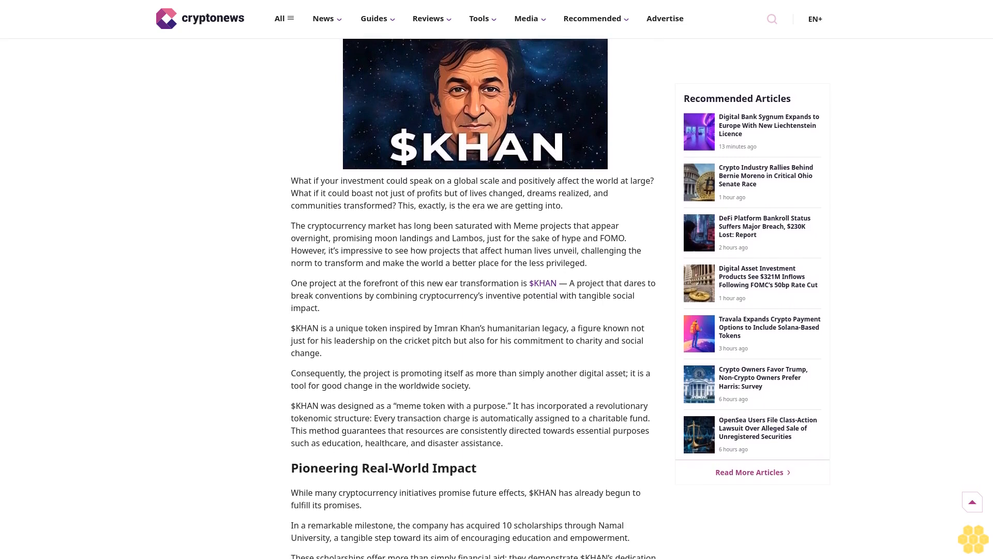
pyautogui.scroll(-3)
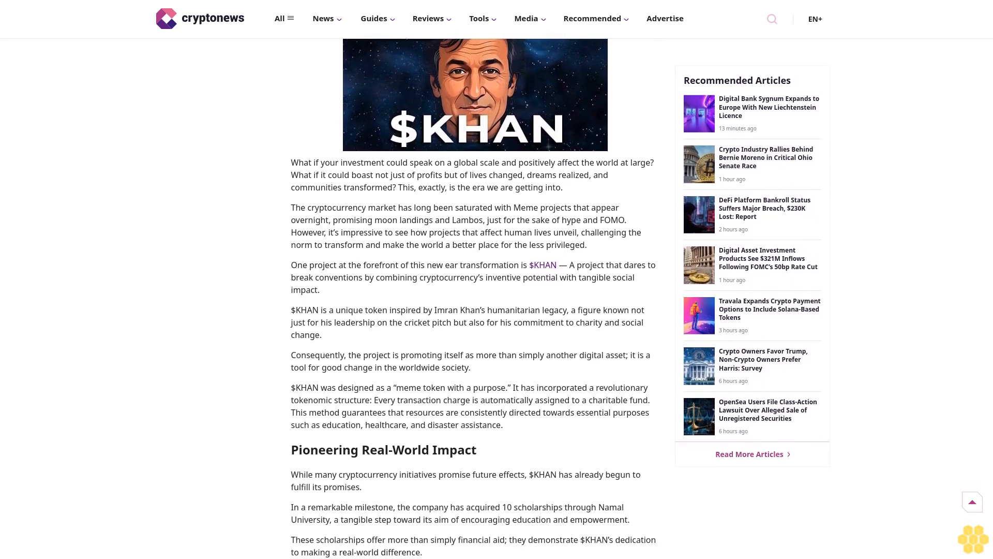
pyautogui.scroll(-3)
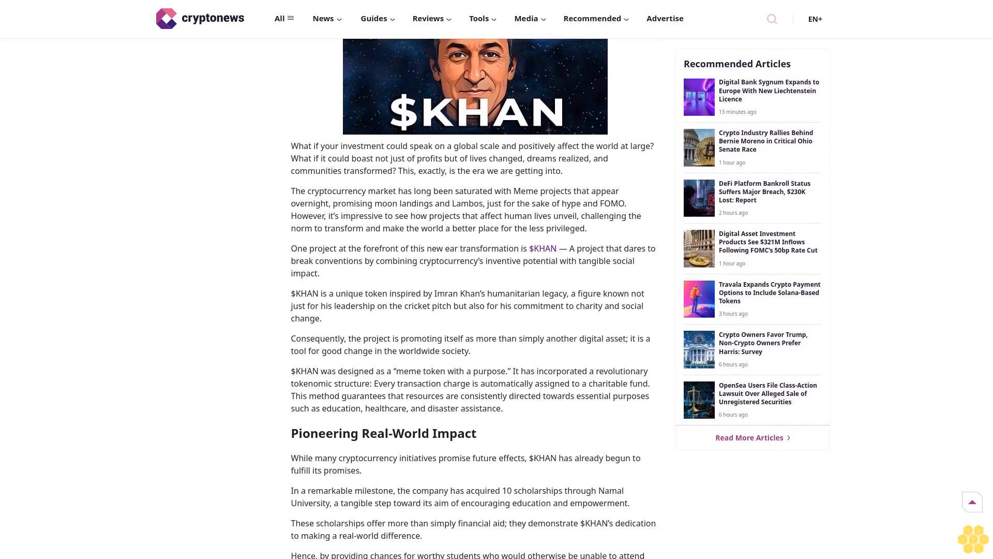
pyautogui.scroll(-3)
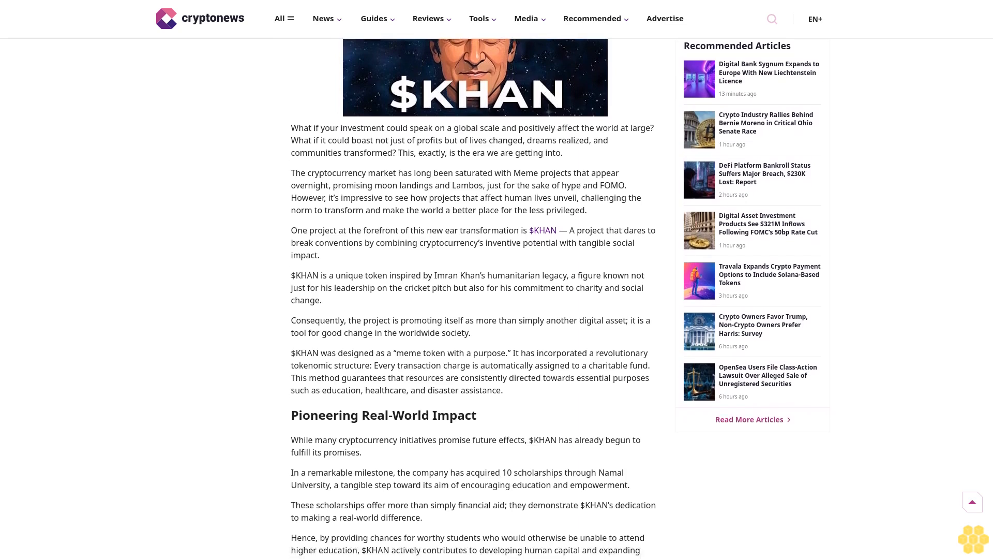
pyautogui.scroll(-3)
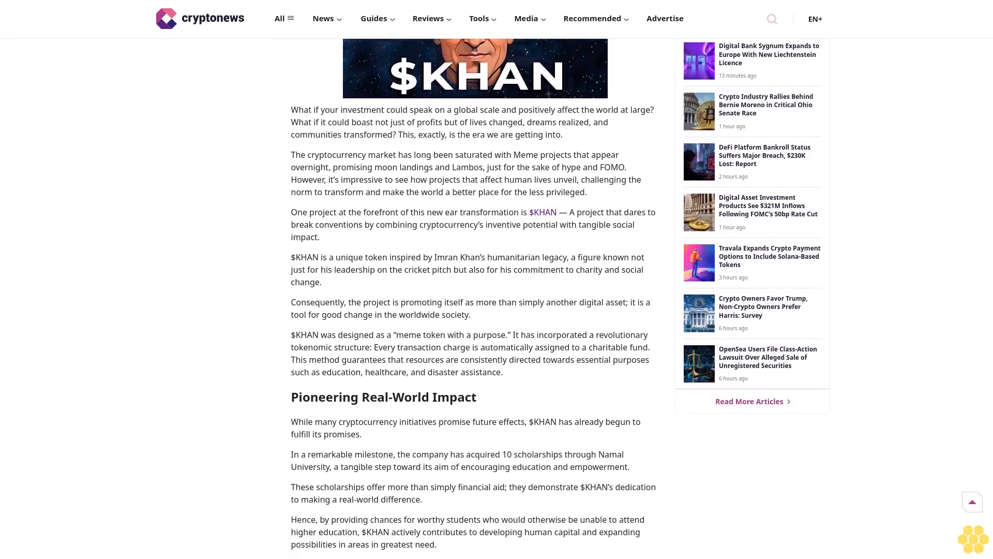
pyautogui.scroll(-3)
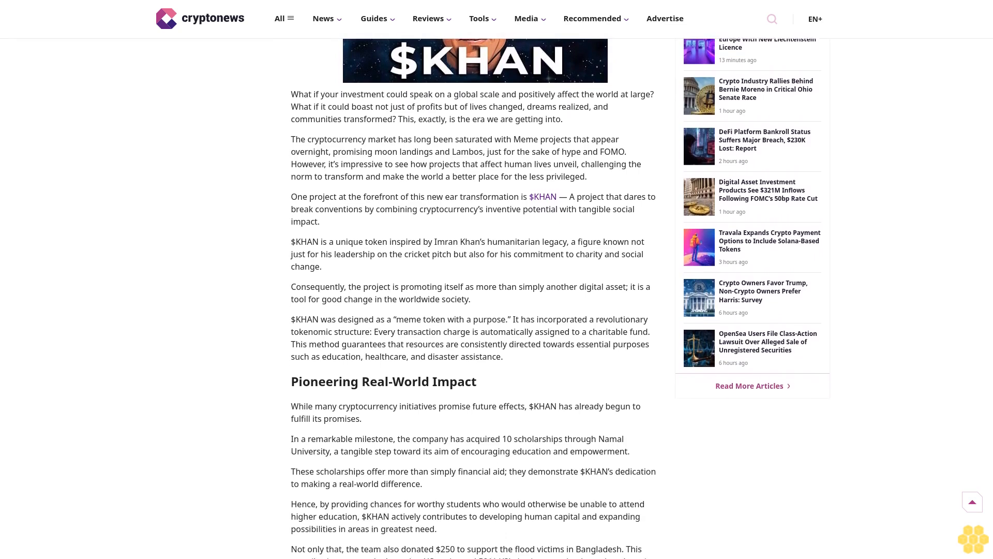
pyautogui.scroll(-3)
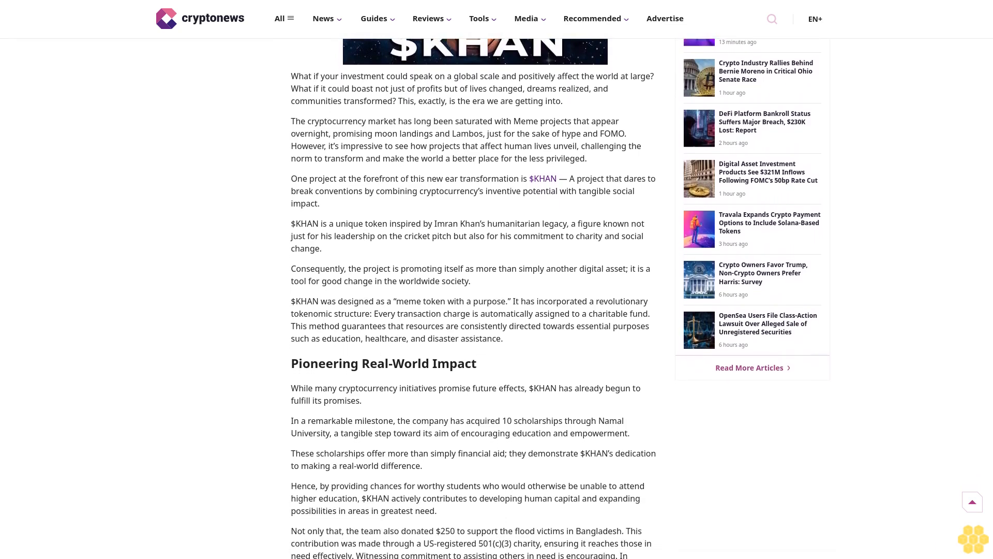
pyautogui.scroll(-3)
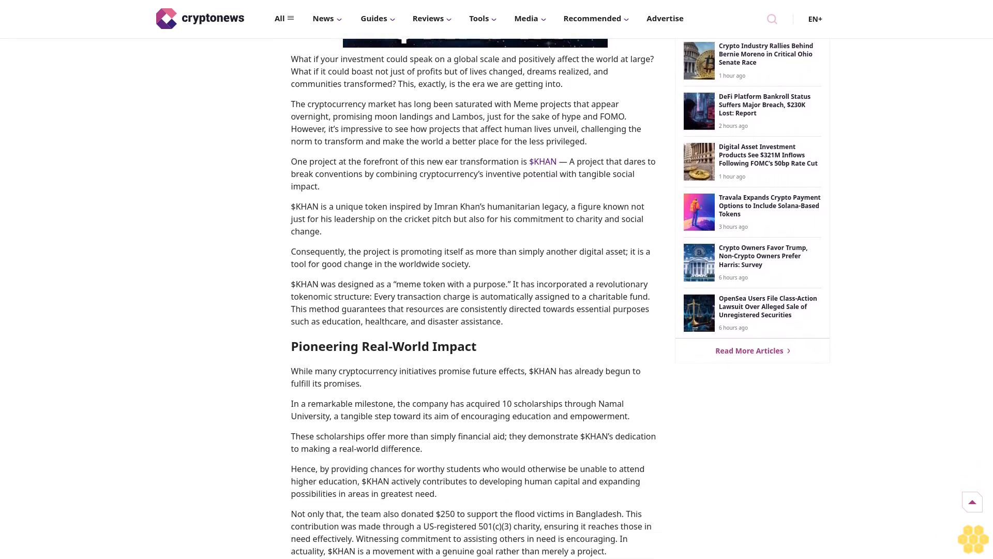
pyautogui.scroll(-3)
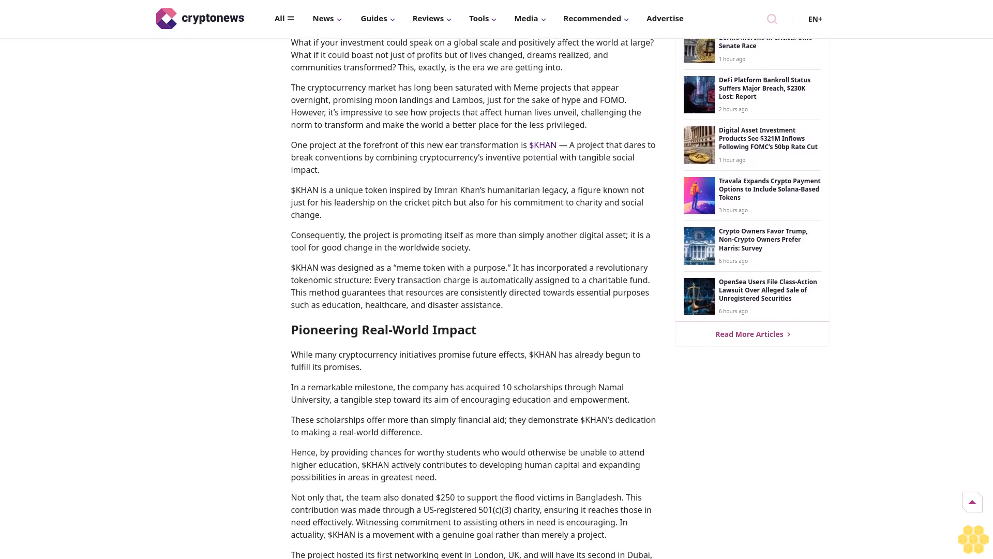
pyautogui.scroll(-3)
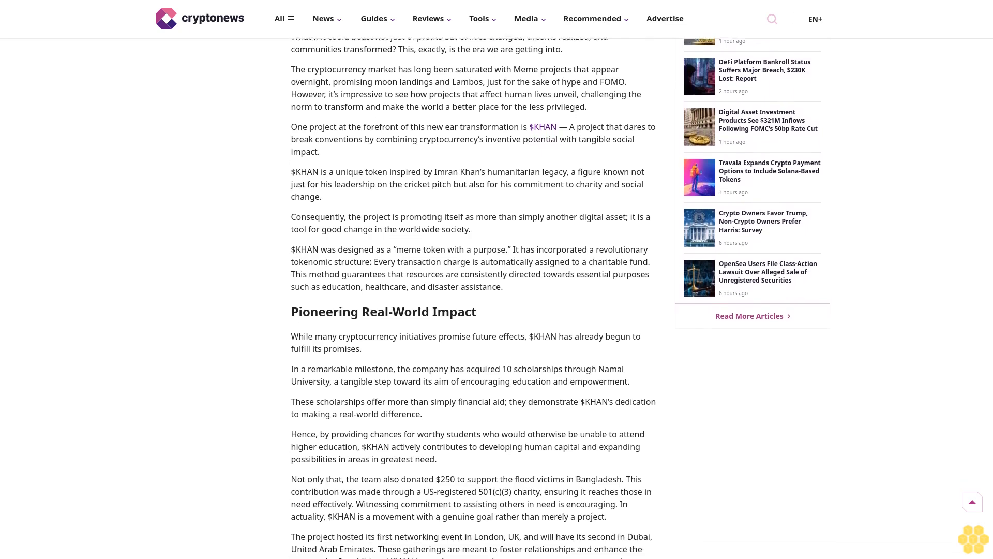
pyautogui.scroll(-3)
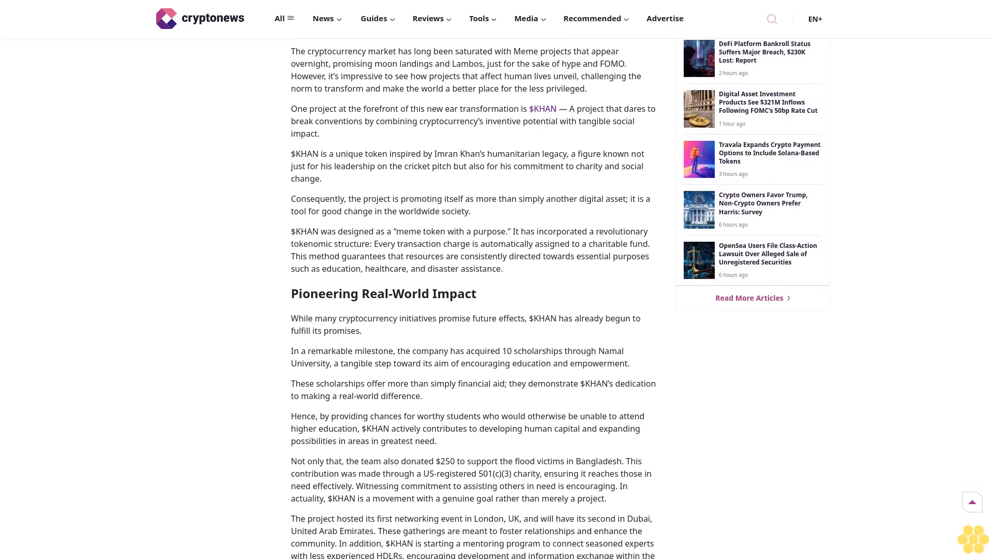
pyautogui.scroll(-3)
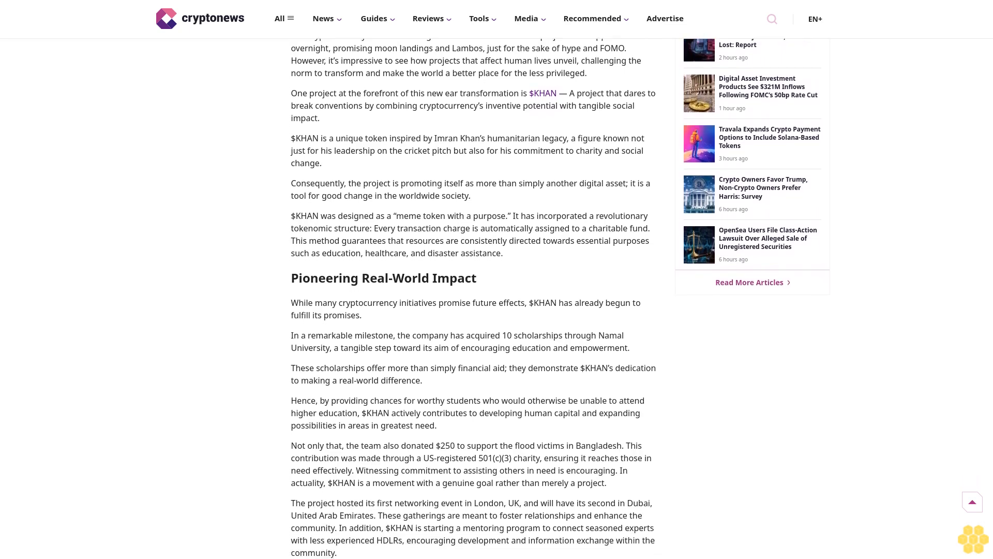
pyautogui.scroll(-3)
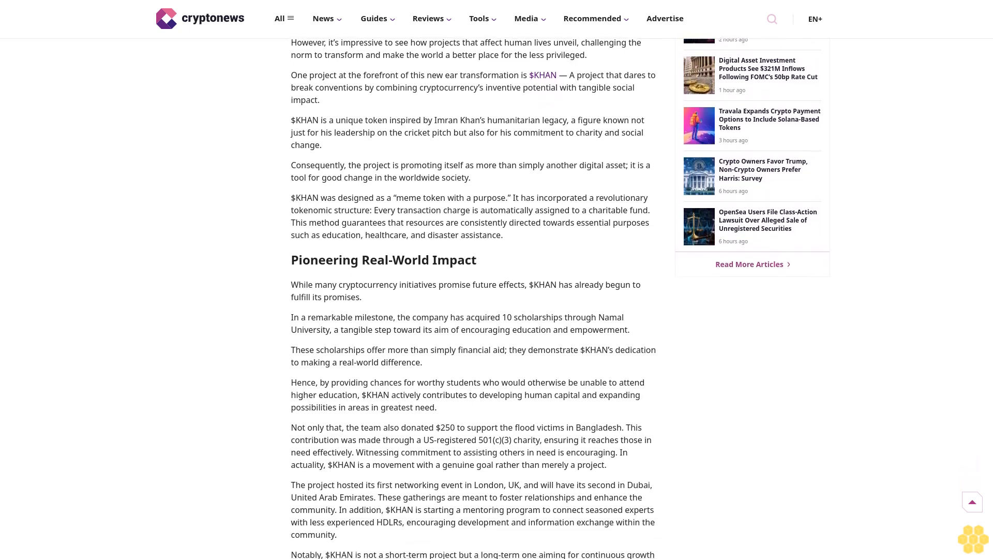
pyautogui.scroll(-3)
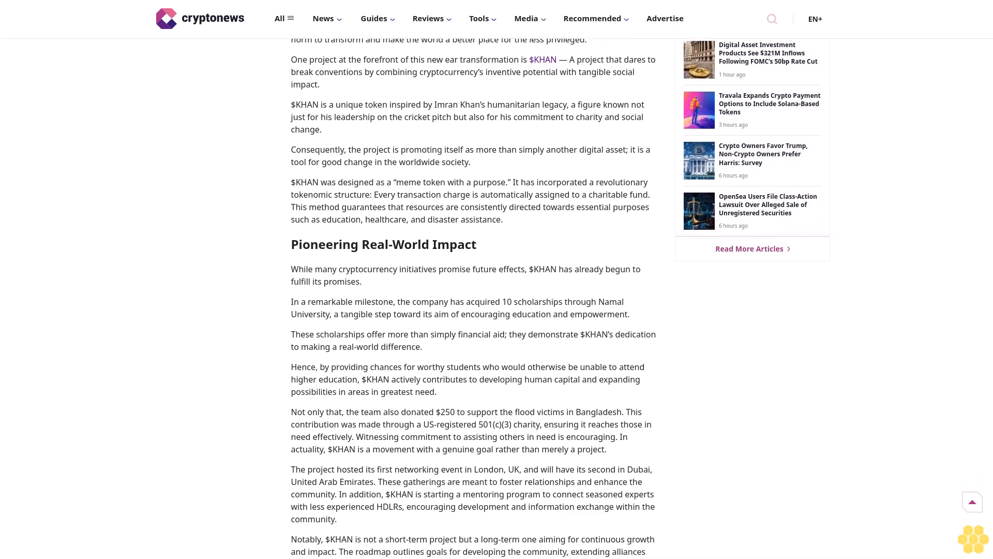
pyautogui.scroll(-3)
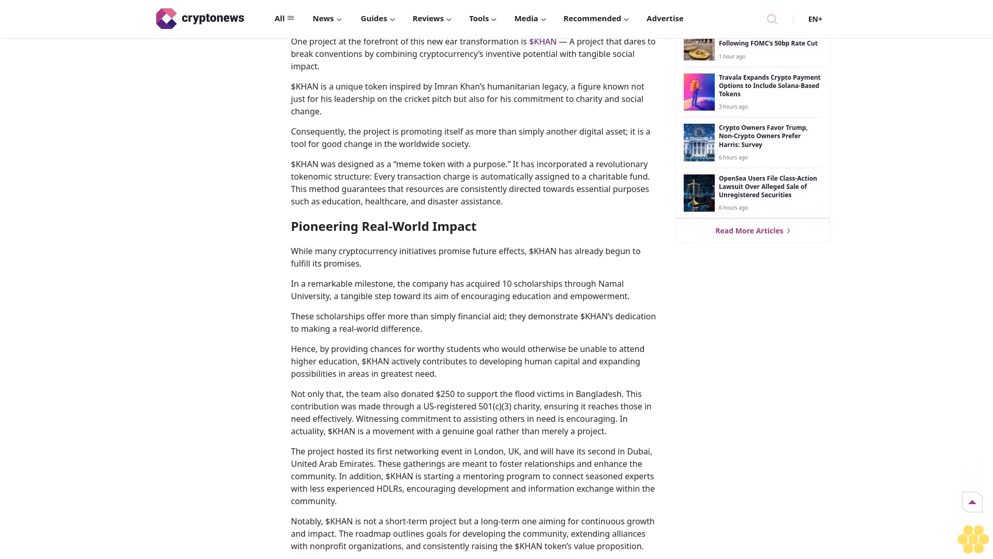
pyautogui.scroll(-3)
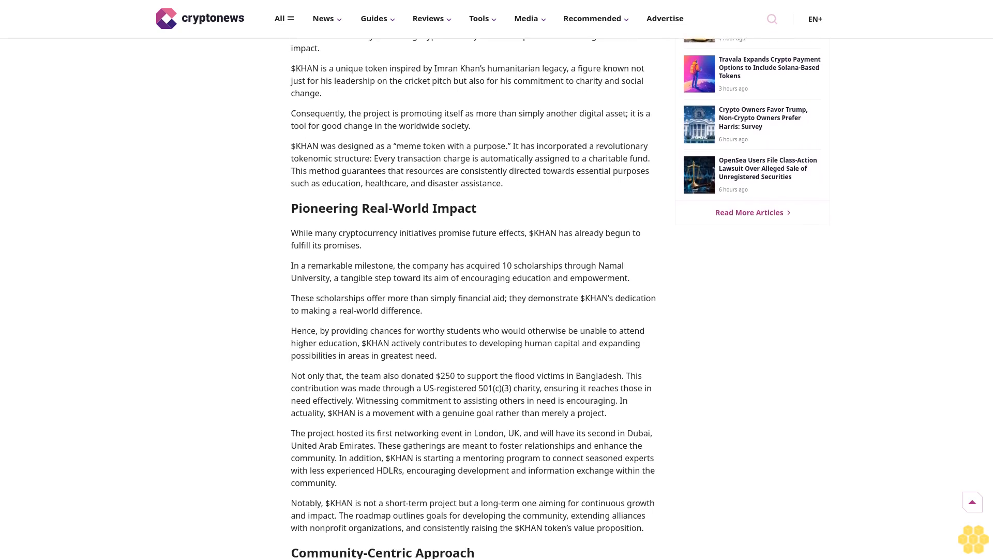
pyautogui.scroll(-3)
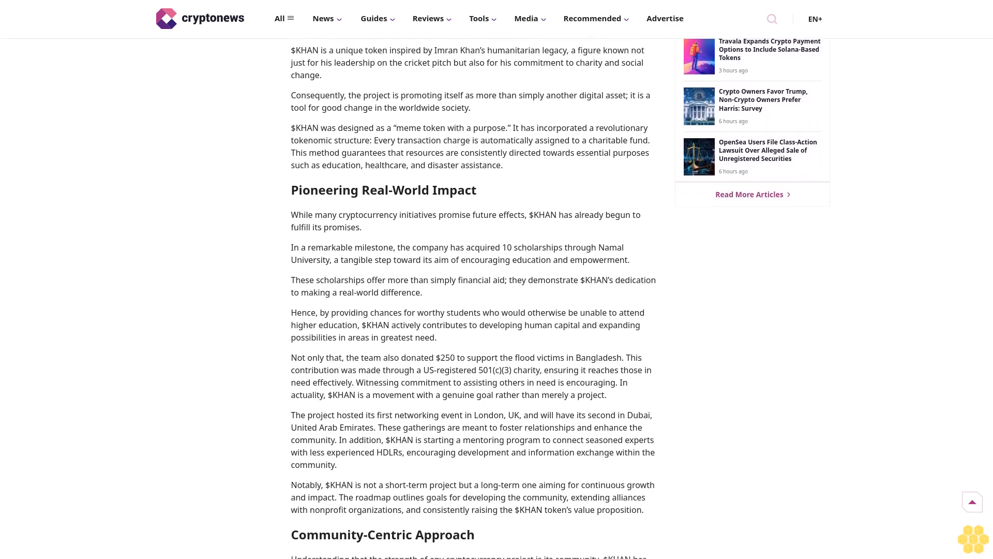
pyautogui.scroll(-3)
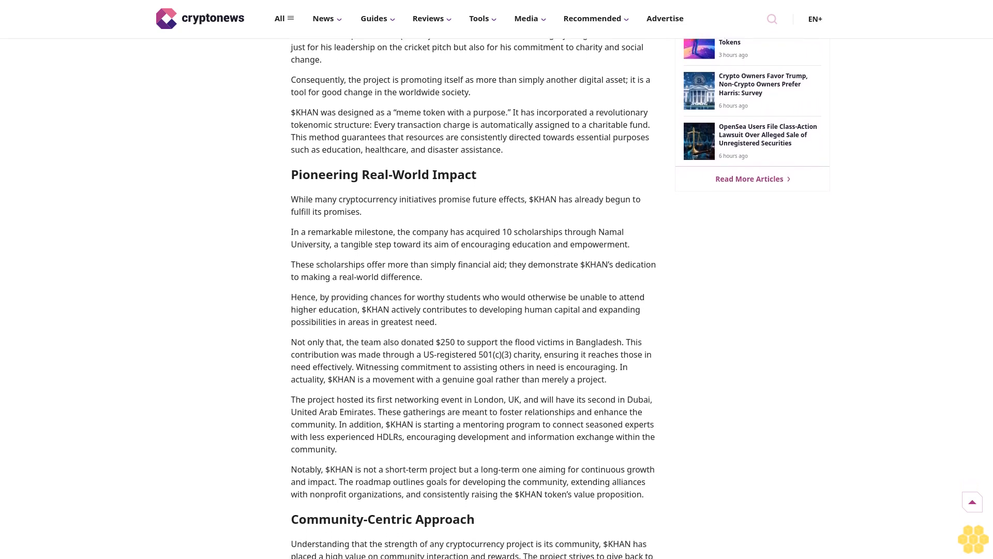
pyautogui.scroll(-3)
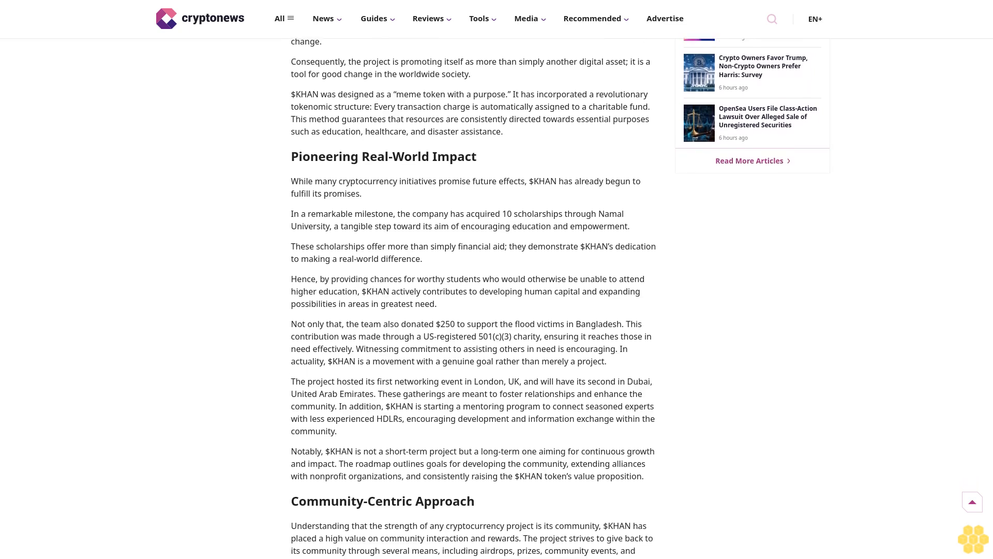
pyautogui.scroll(-3)
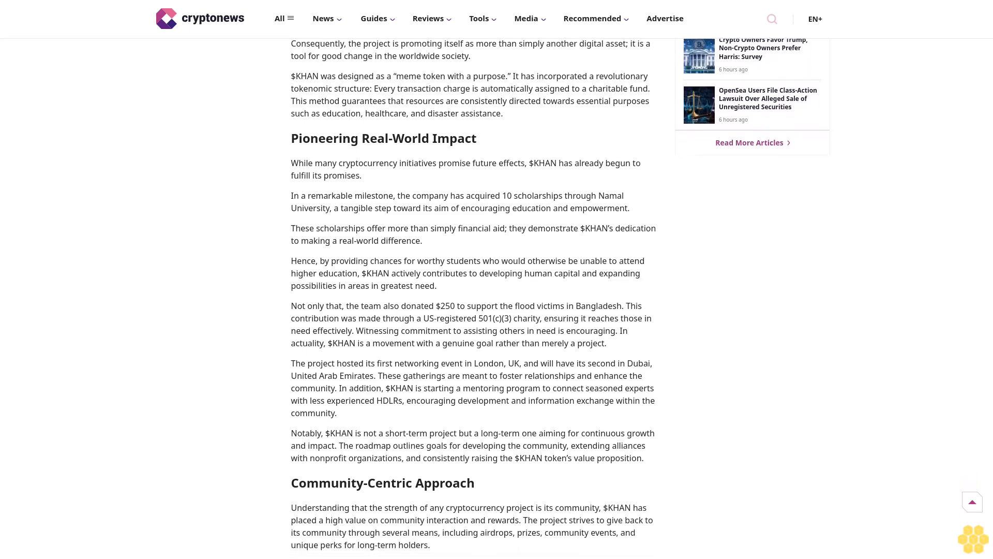
pyautogui.scroll(-3)
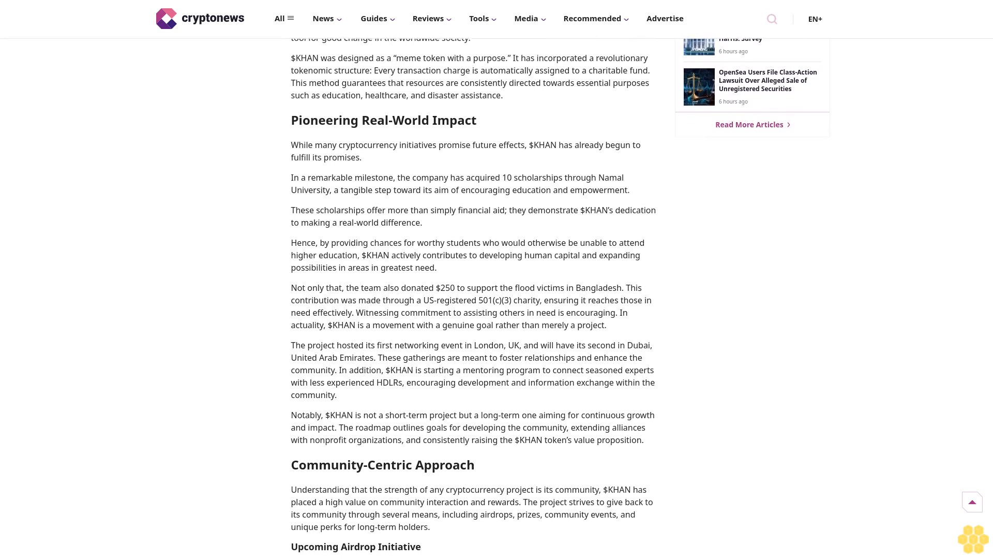
pyautogui.scroll(-3)
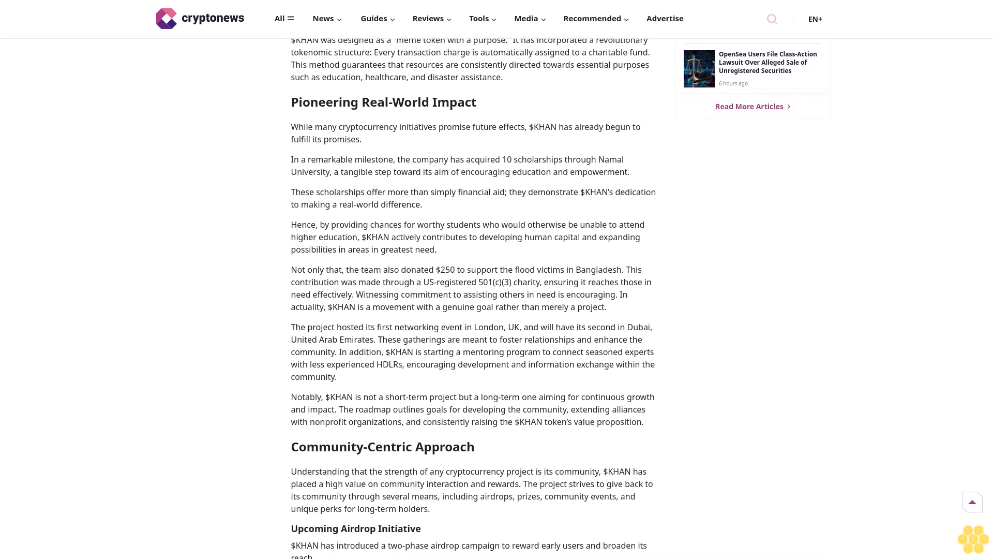
pyautogui.scroll(-3)
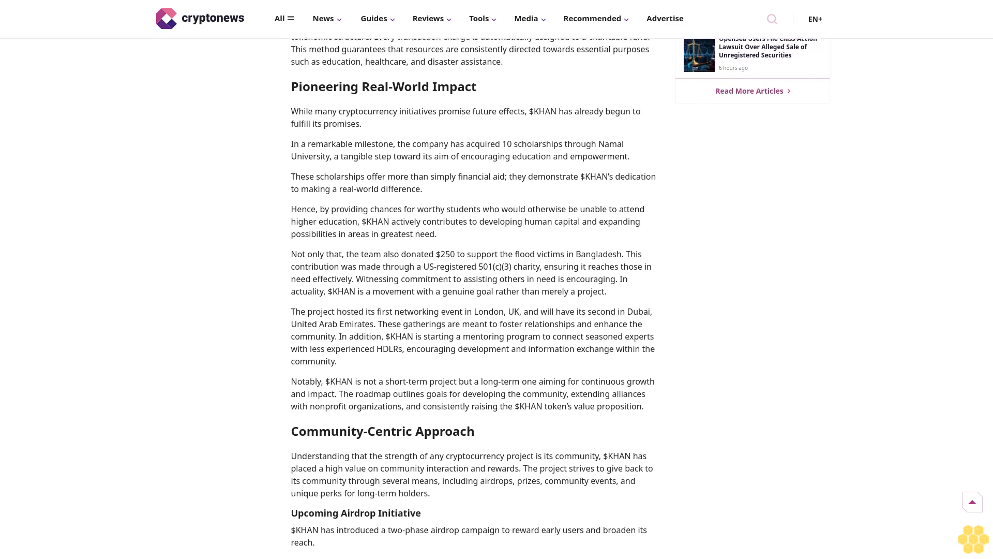
pyautogui.scroll(-3)
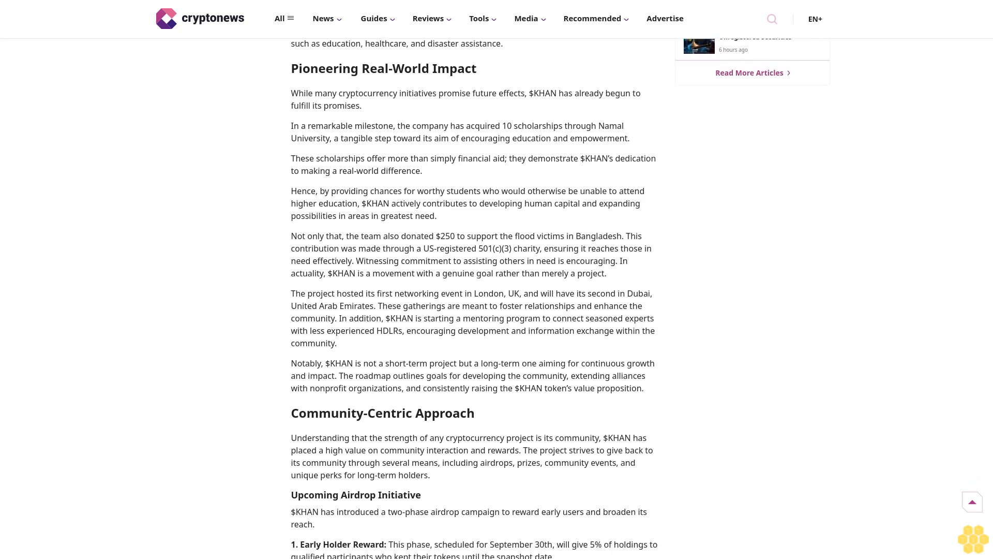
pyautogui.scroll(-3)
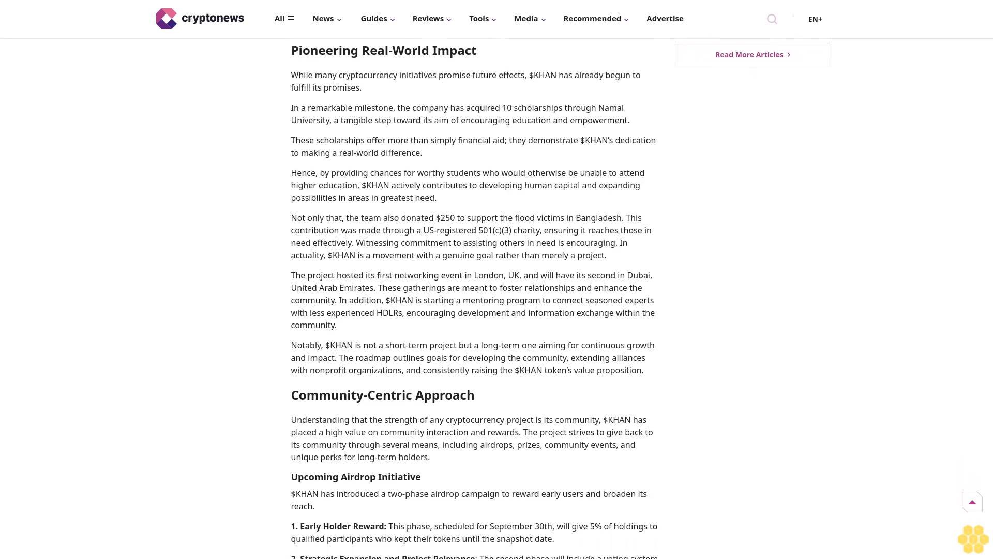
pyautogui.scroll(-3)
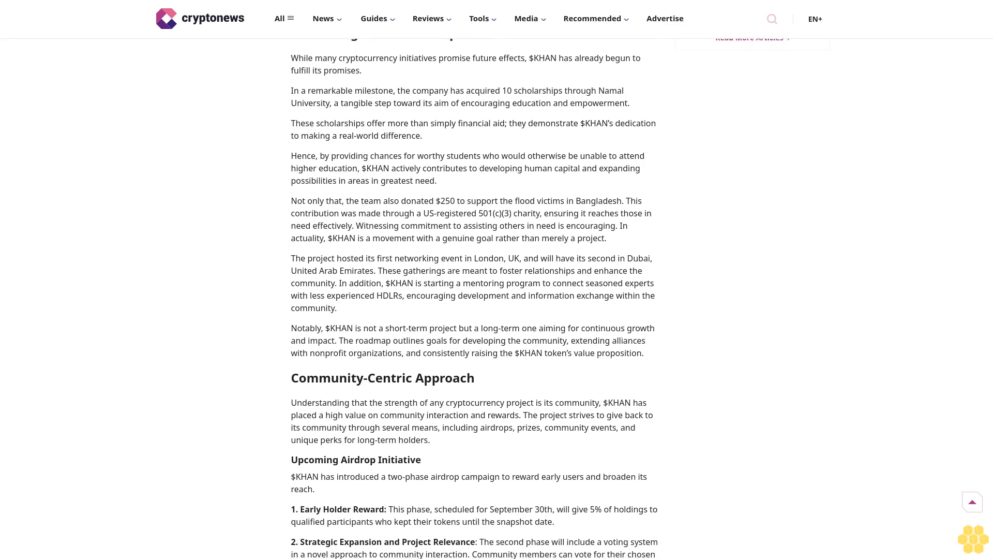
pyautogui.scroll(-3)
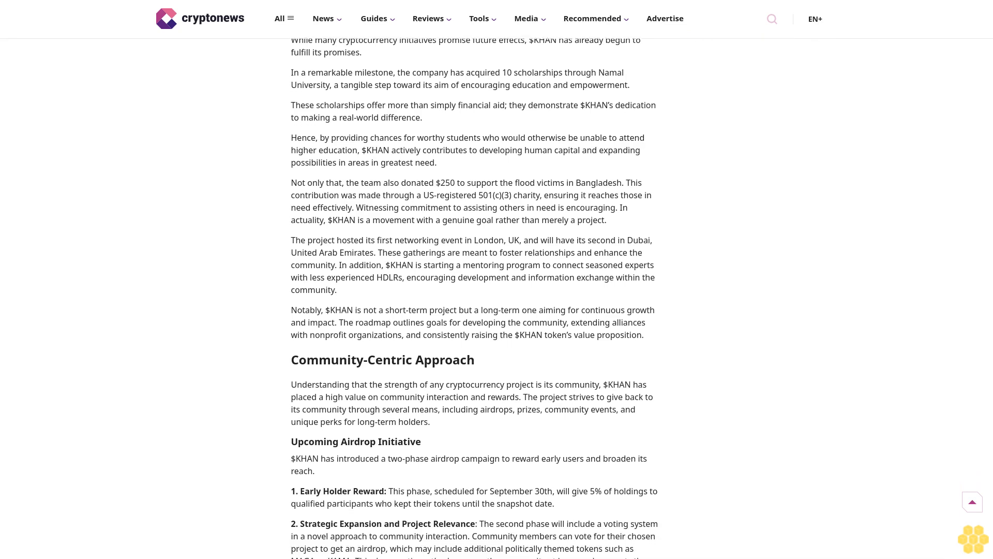
pyautogui.scroll(-3)
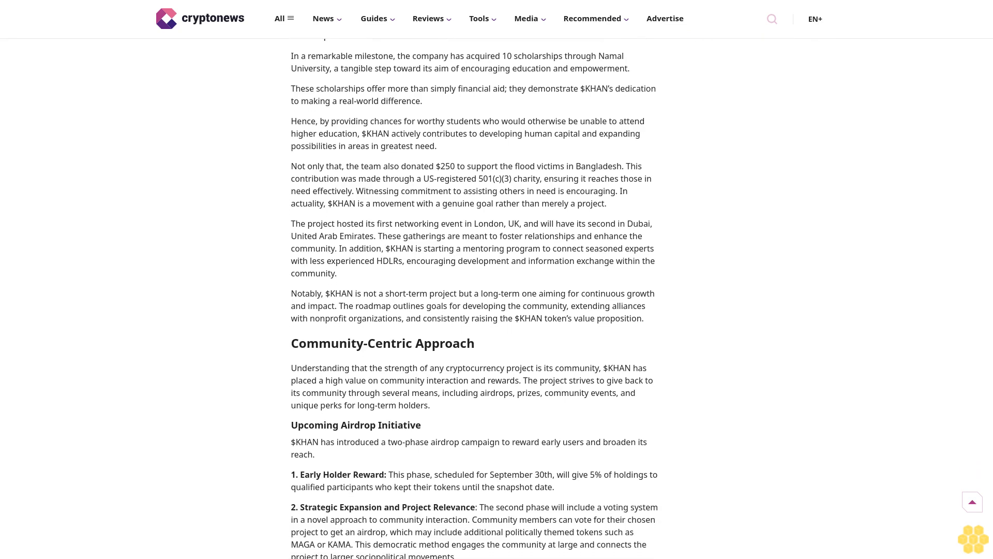
pyautogui.scroll(-3)
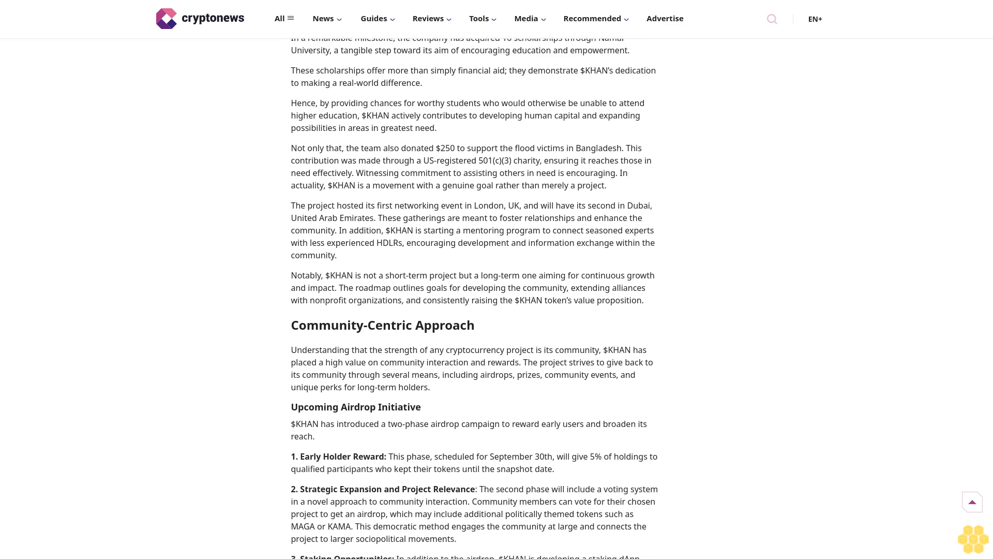
pyautogui.scroll(-3)
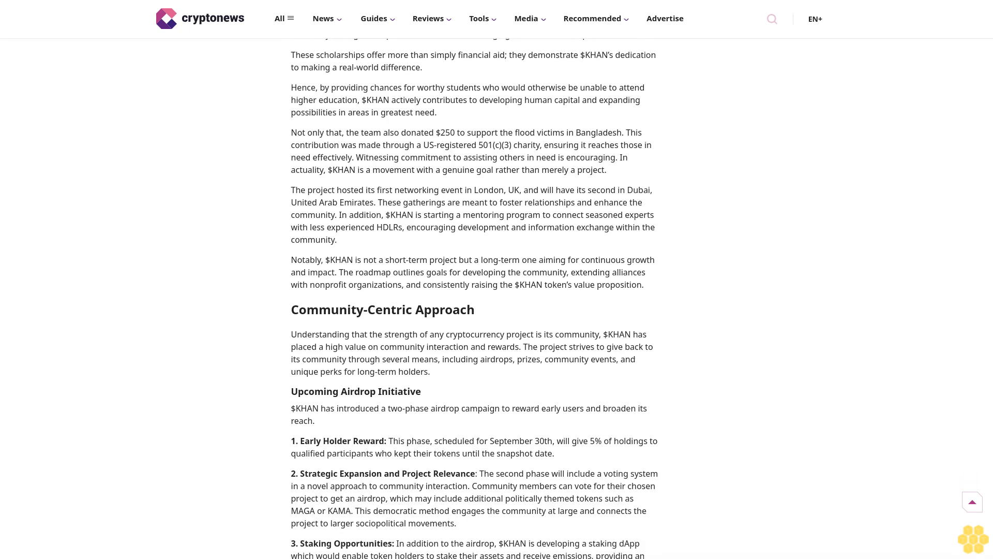
pyautogui.scroll(-3)
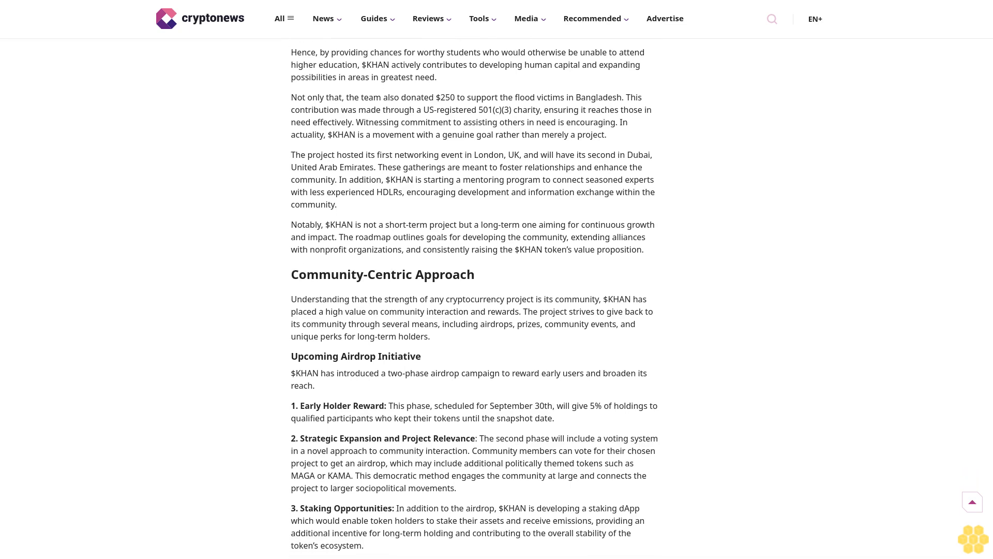
pyautogui.scroll(-3)
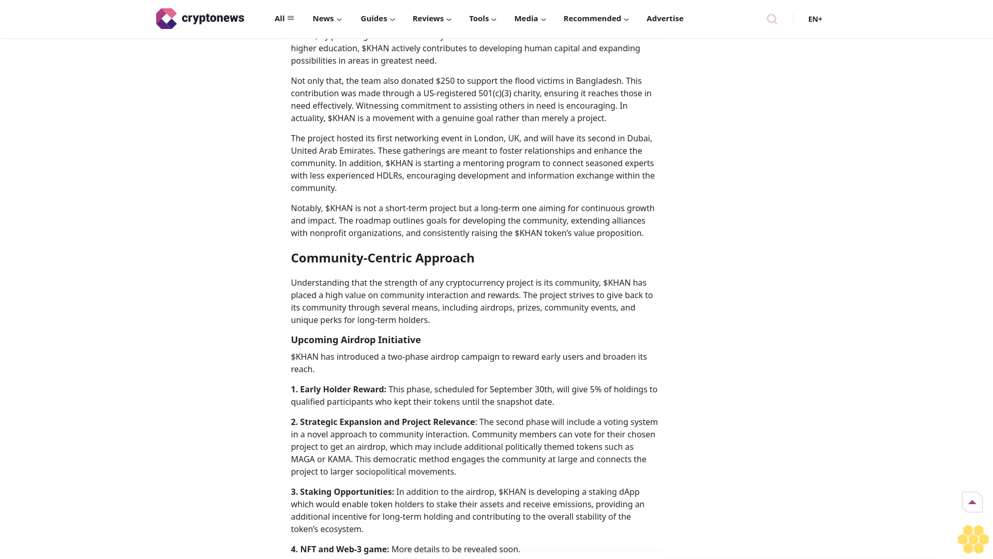
pyautogui.scroll(-3)
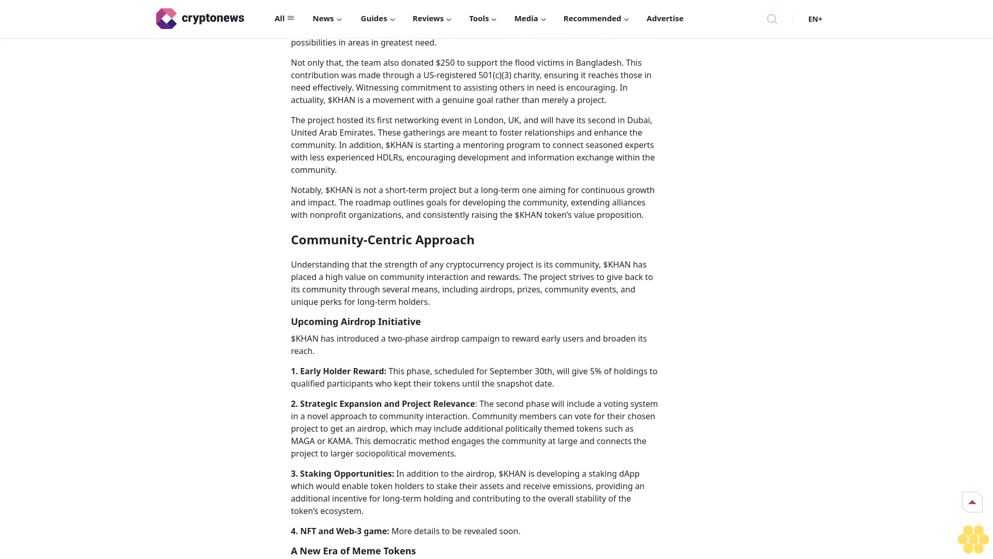
pyautogui.scroll(-3)
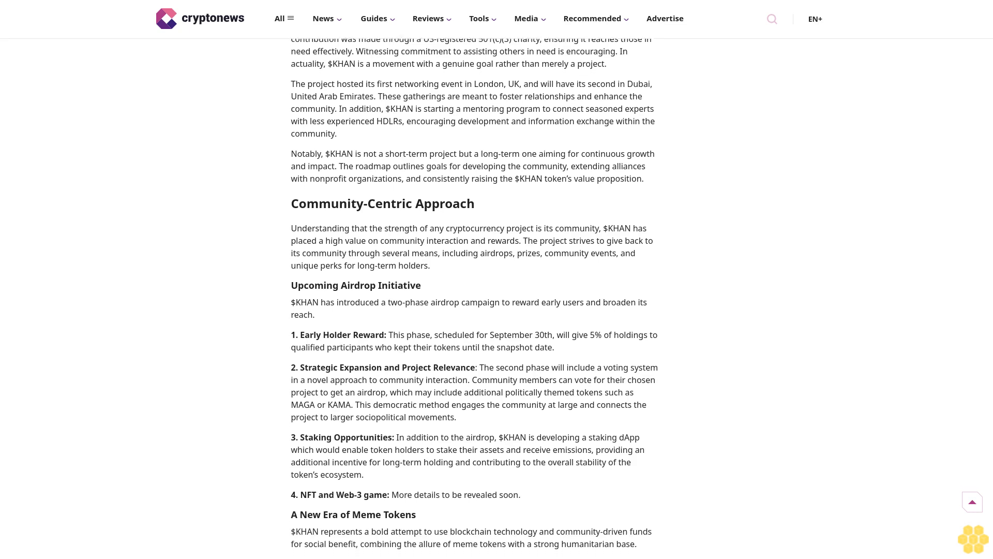
pyautogui.scroll(-3)
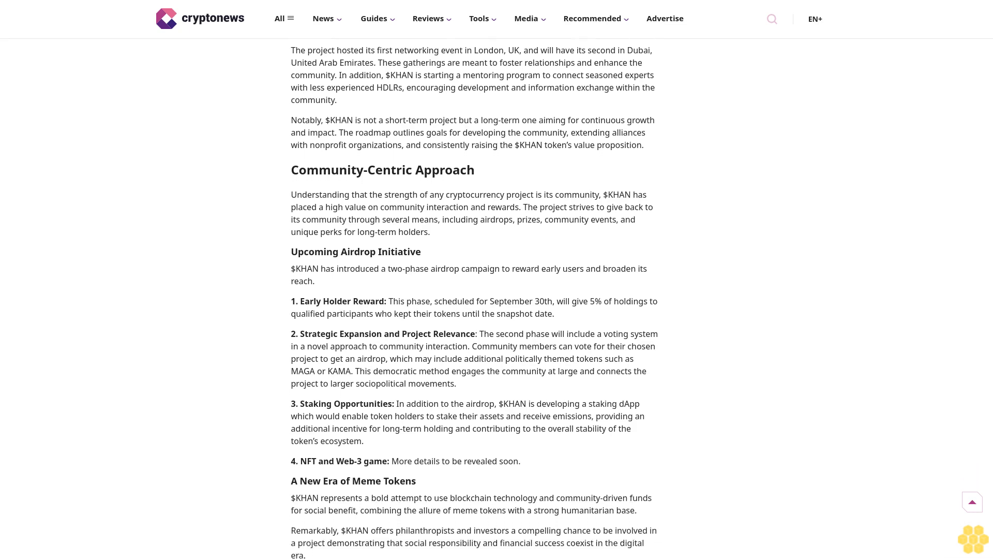
pyautogui.scroll(-3)
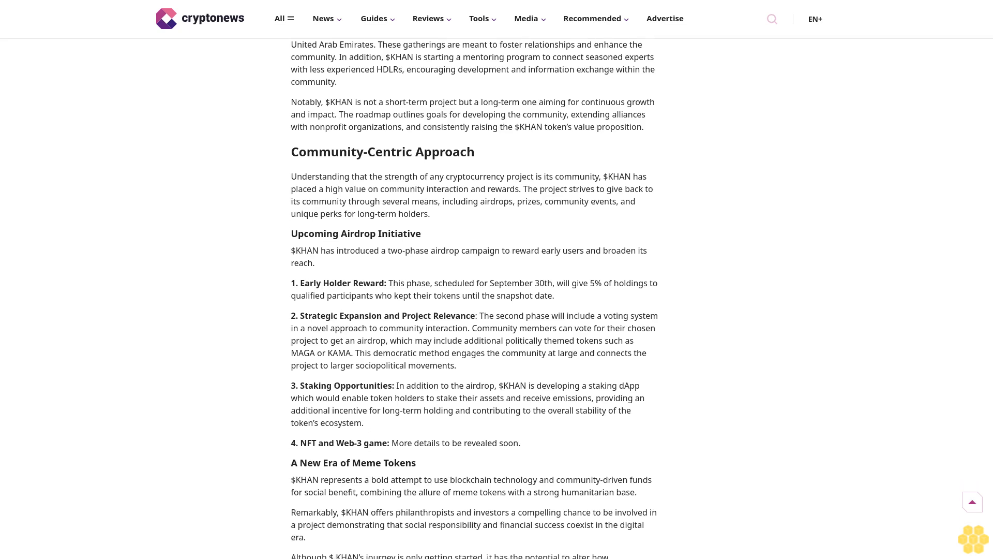
pyautogui.scroll(-3)
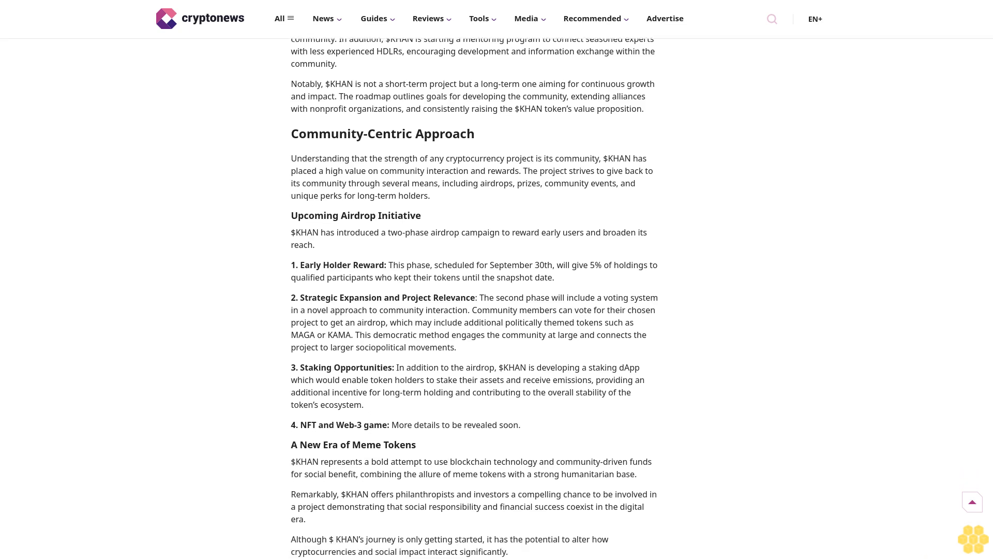
pyautogui.scroll(-3)
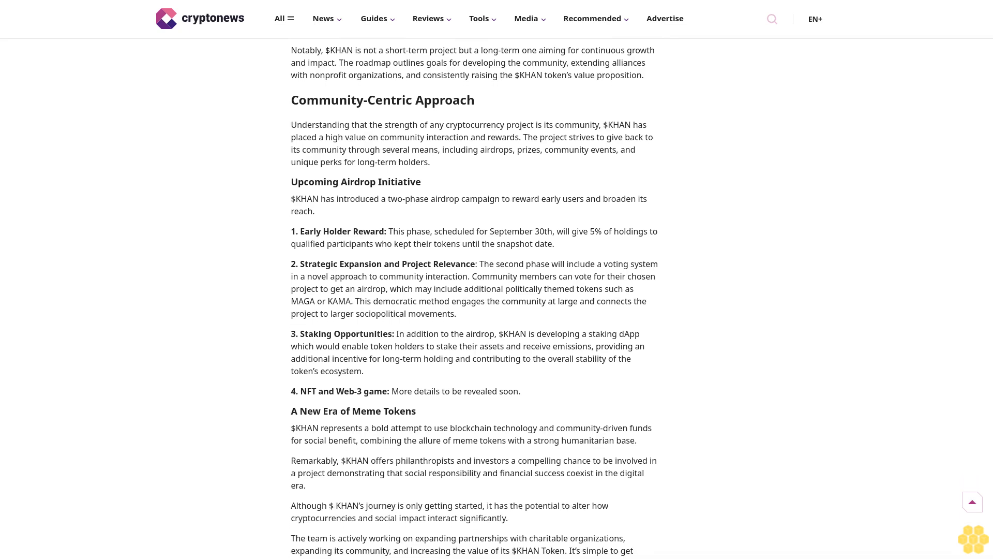
pyautogui.scroll(-3)
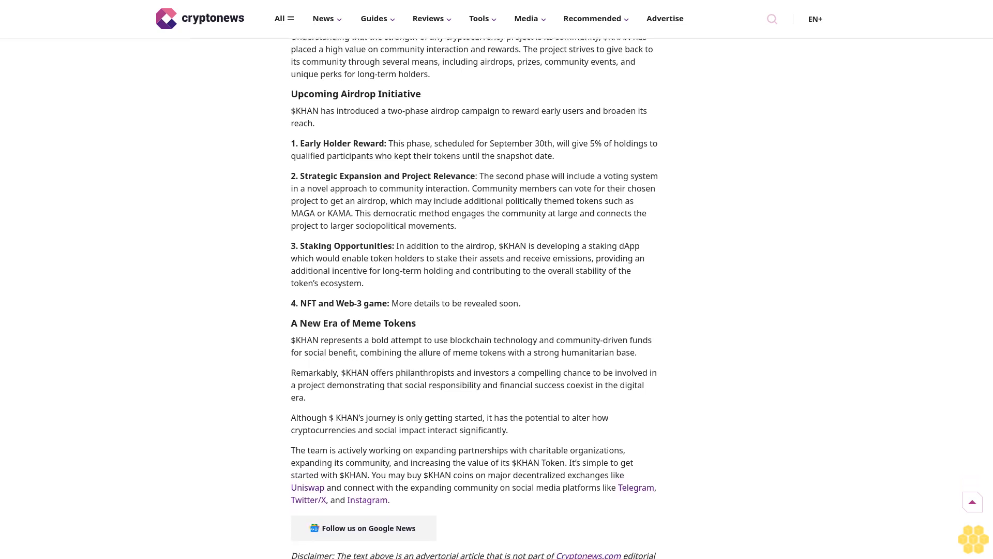
pyautogui.scroll(-3)
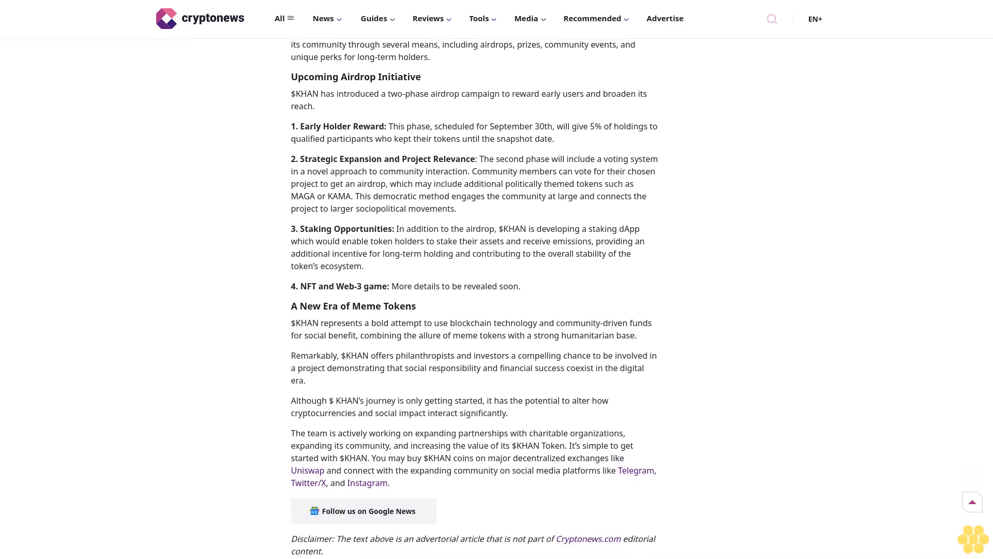
pyautogui.scroll(-3)
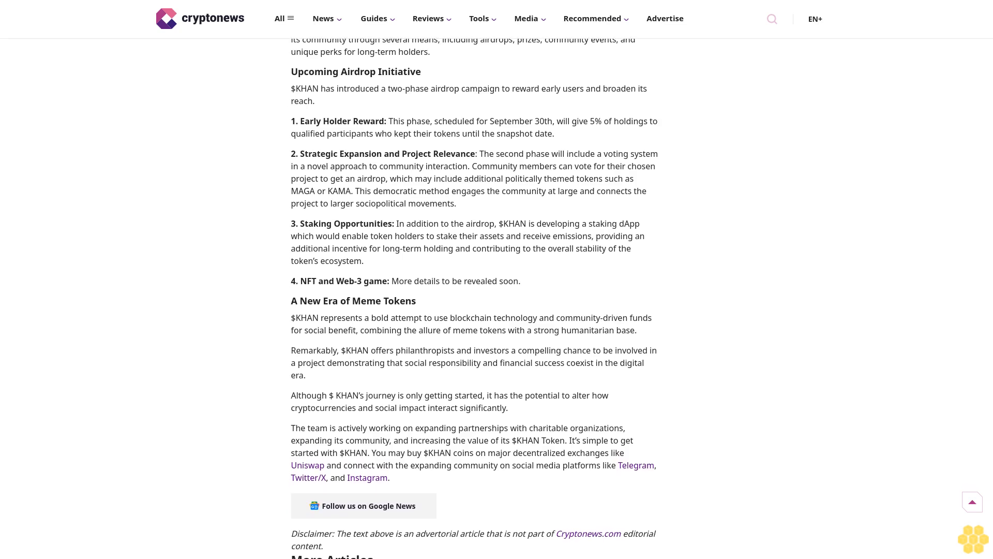